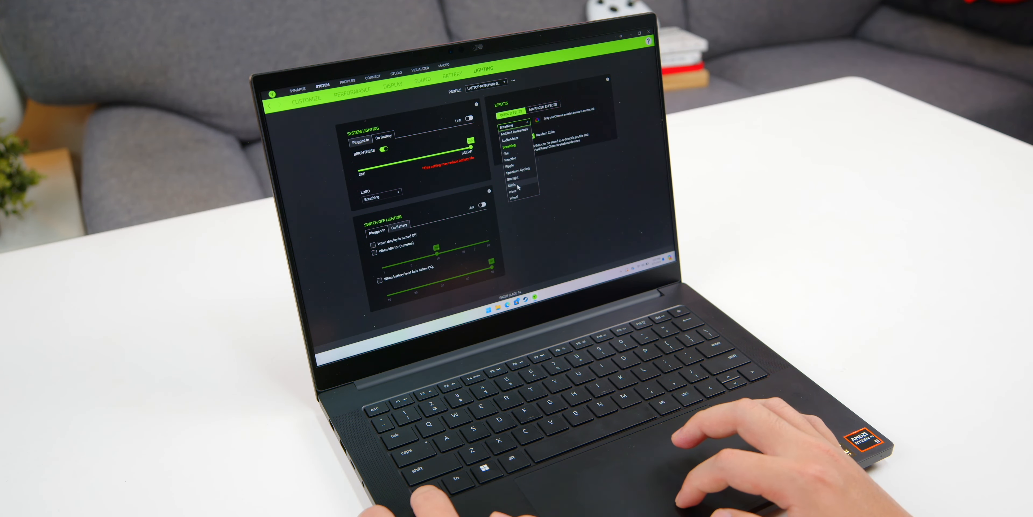
Choose the Static effect so the keyboard backlight glows steady green.
left_click(511, 185)
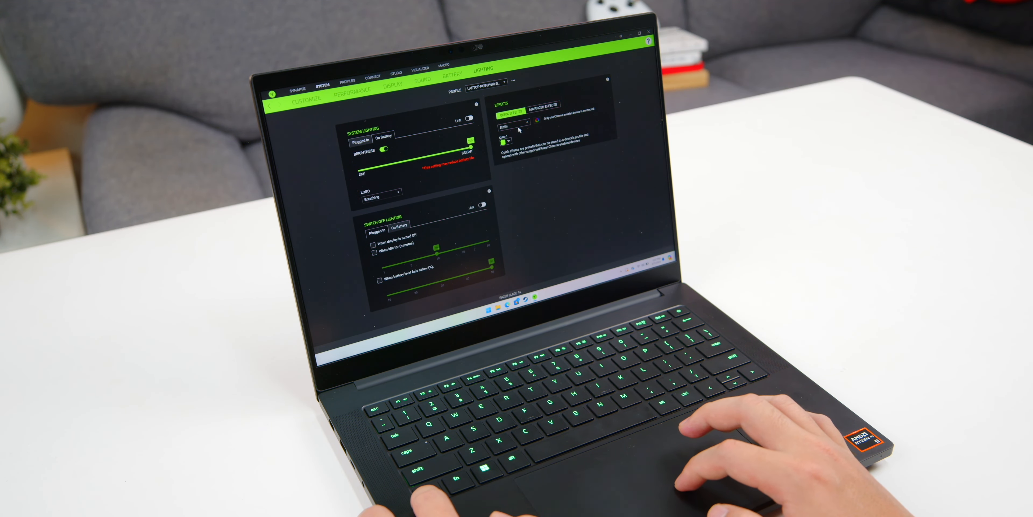